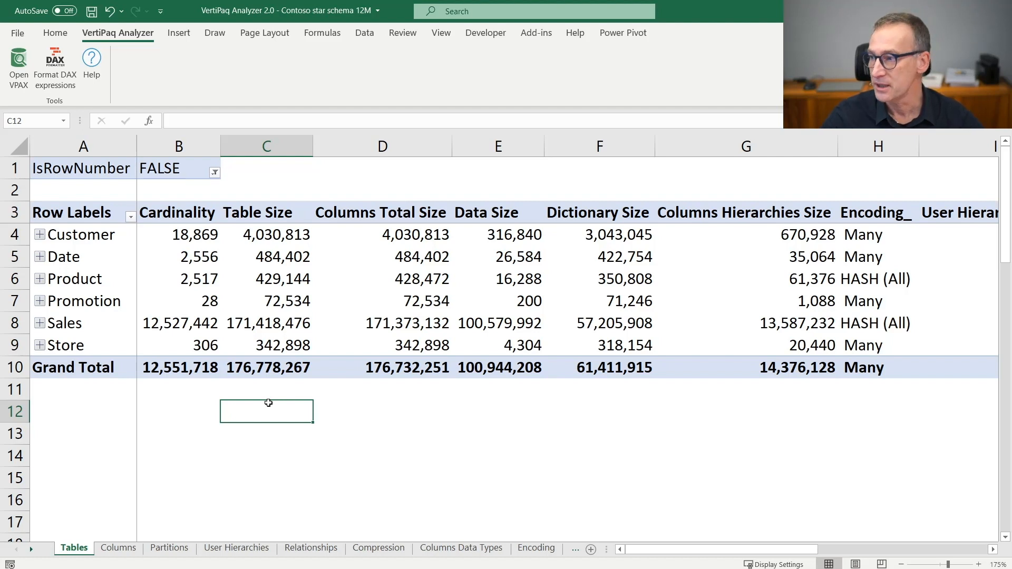
left_click(83, 234)
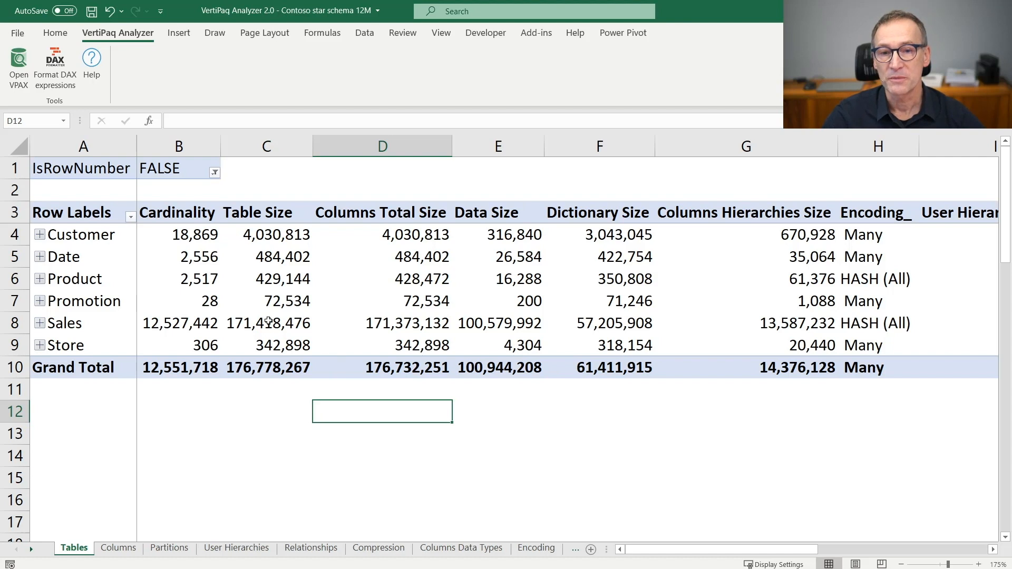
left_click(266, 323)
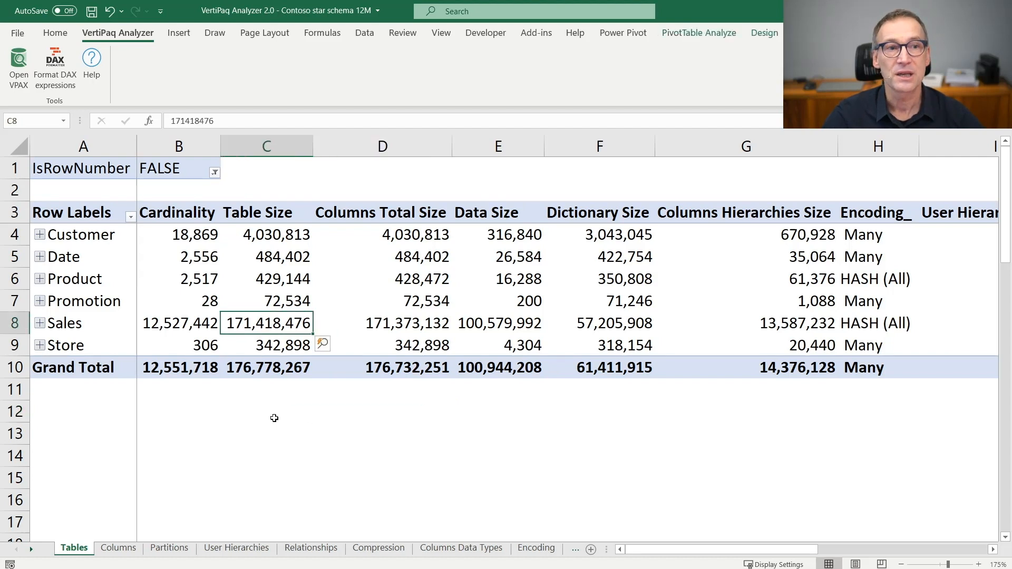
mouse_move(278, 403)
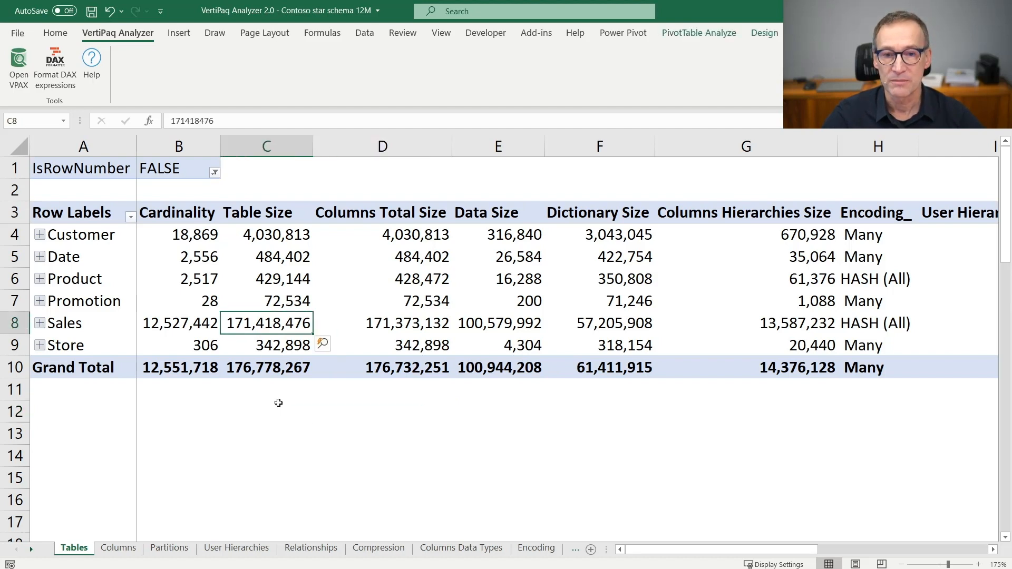
left_click(266, 368)
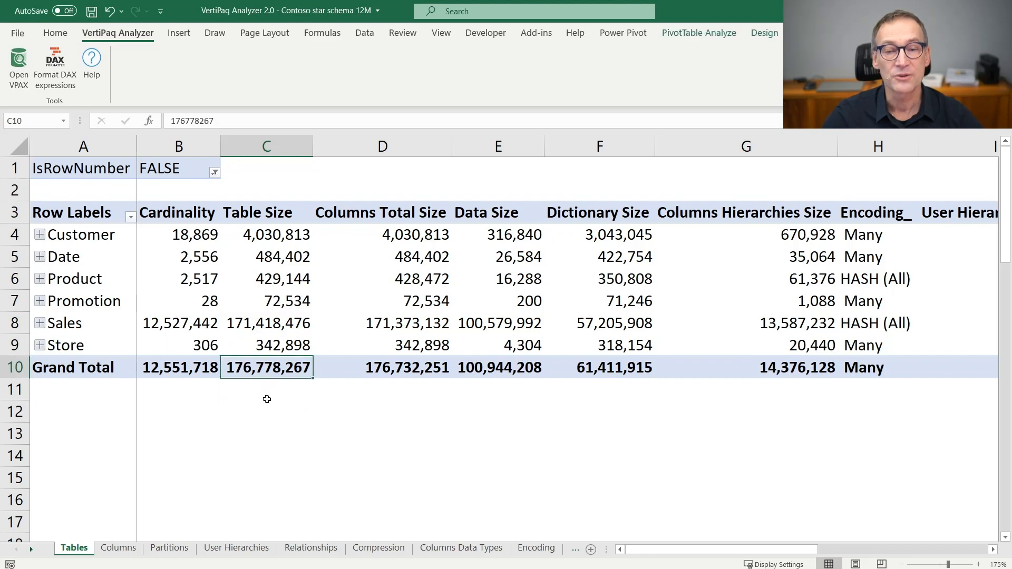
left_click(267, 322)
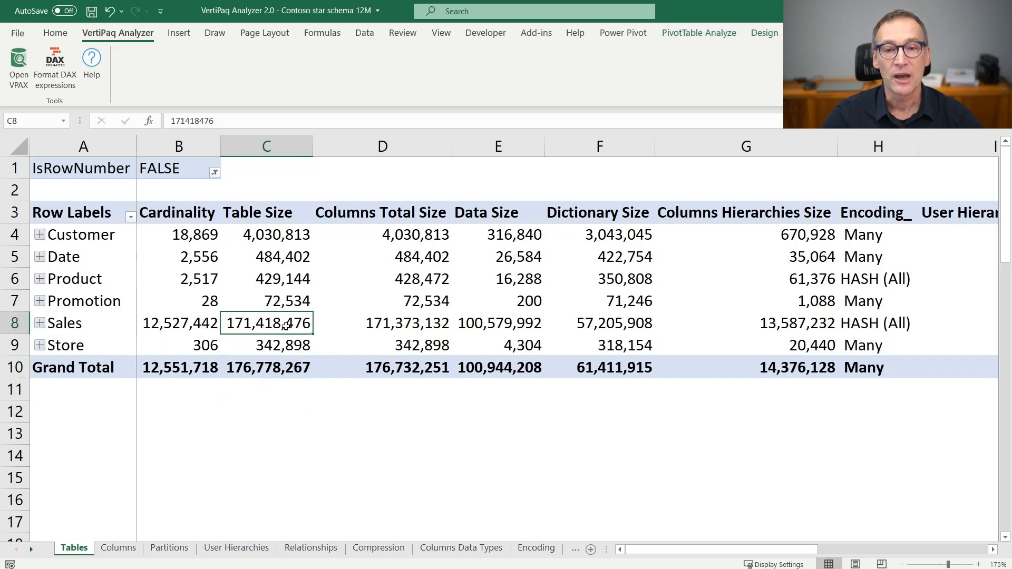
left_click(265, 411)
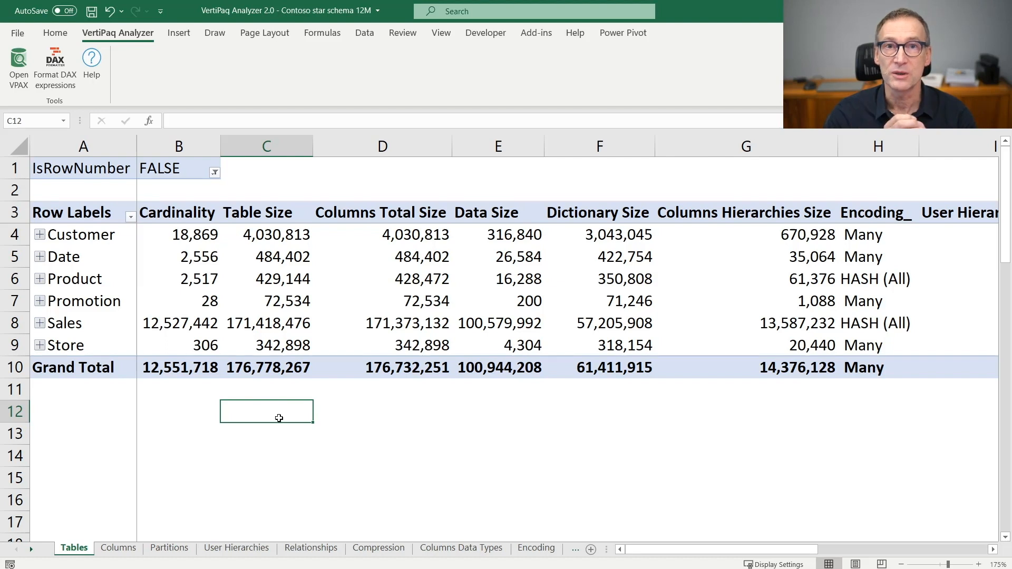
mouse_move(265, 307)
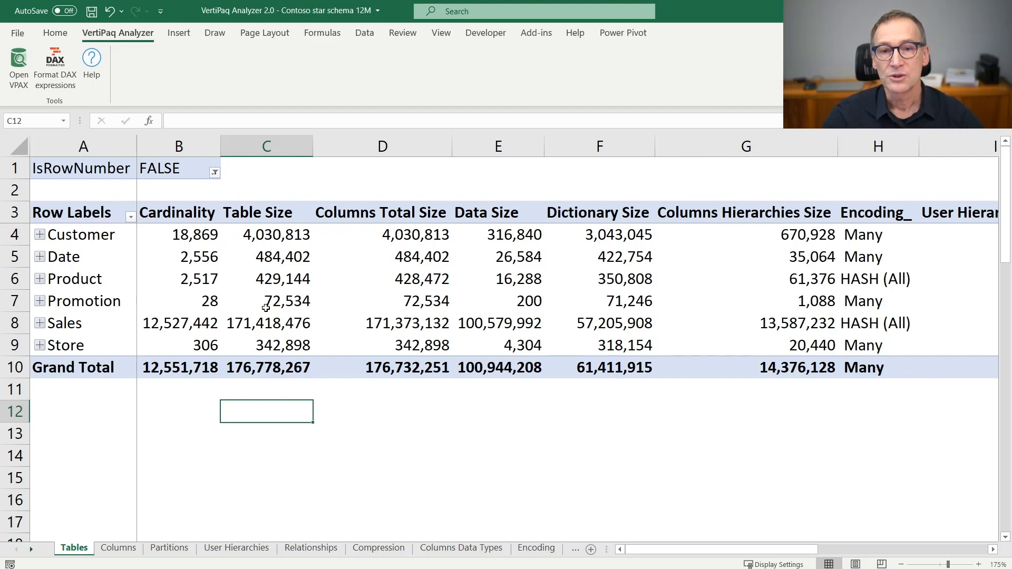
left_click(266, 322)
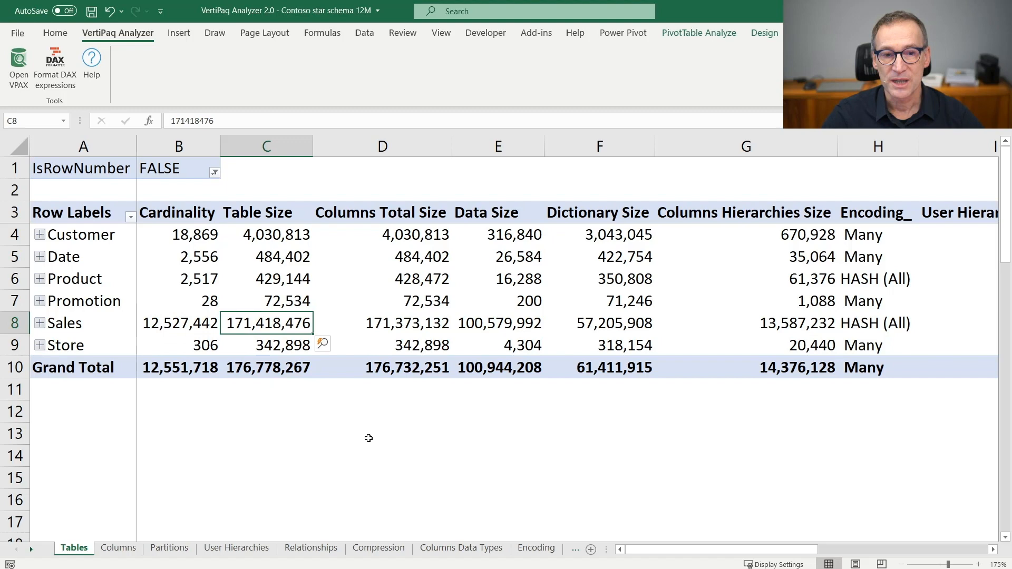
mouse_move(678, 563)
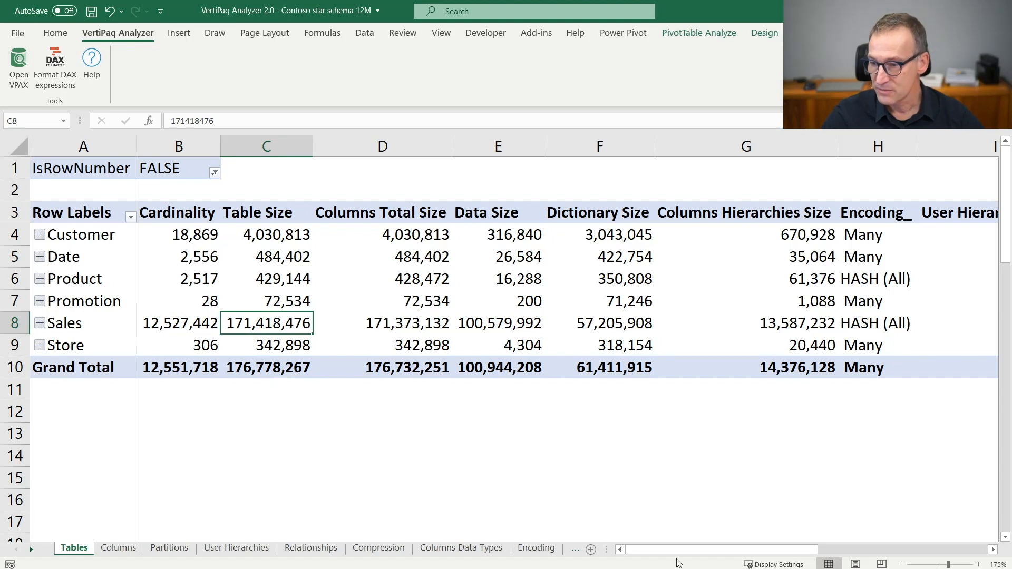
scroll("right", 3)
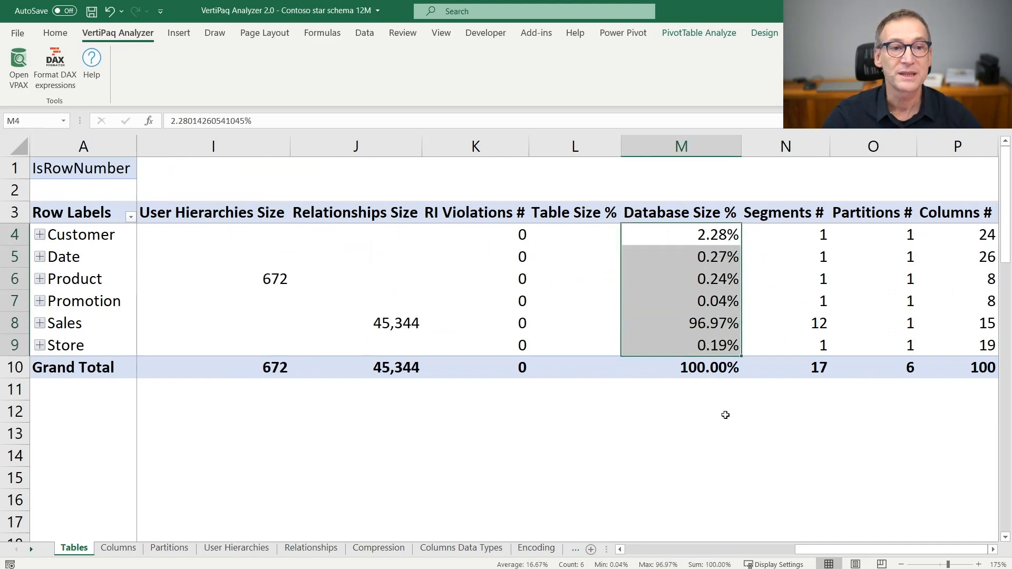
mouse_move(728, 360)
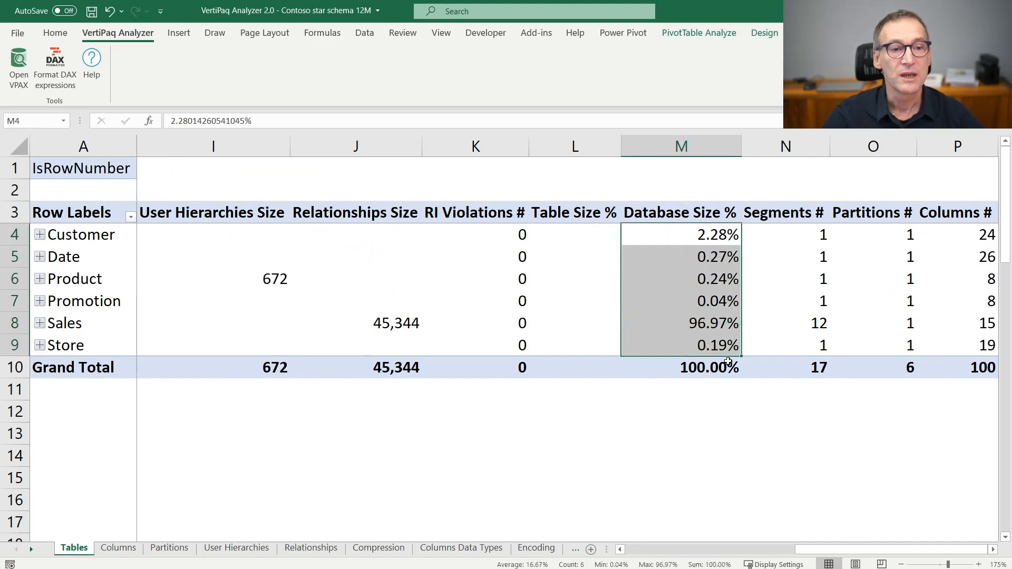
left_click(680, 322)
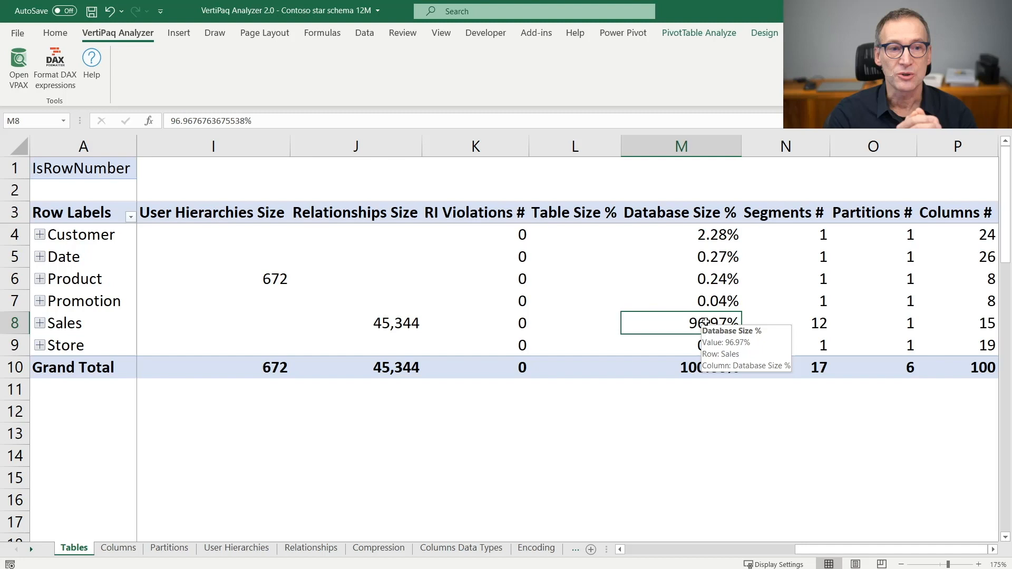
mouse_move(710, 367)
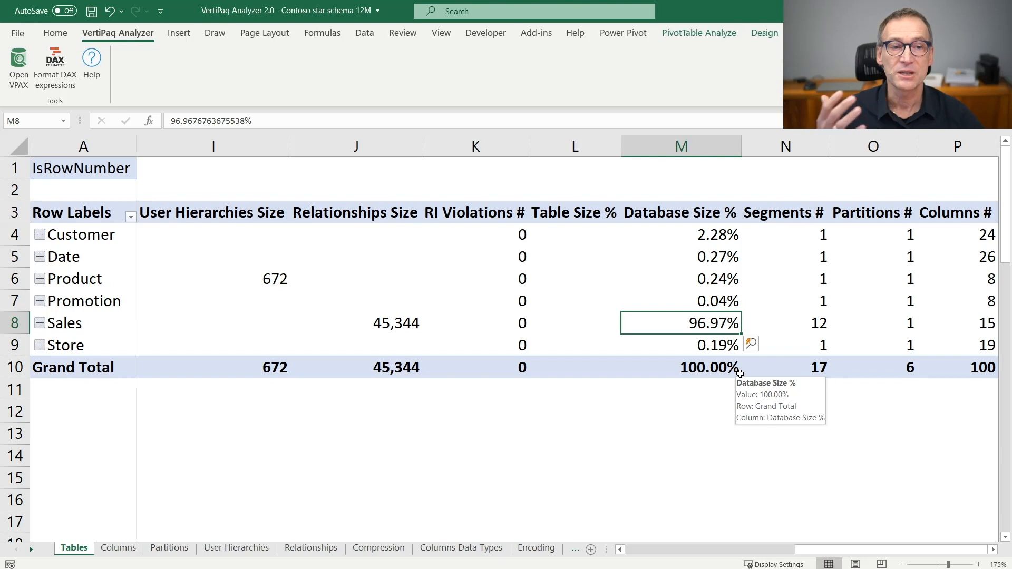
mouse_move(895, 489)
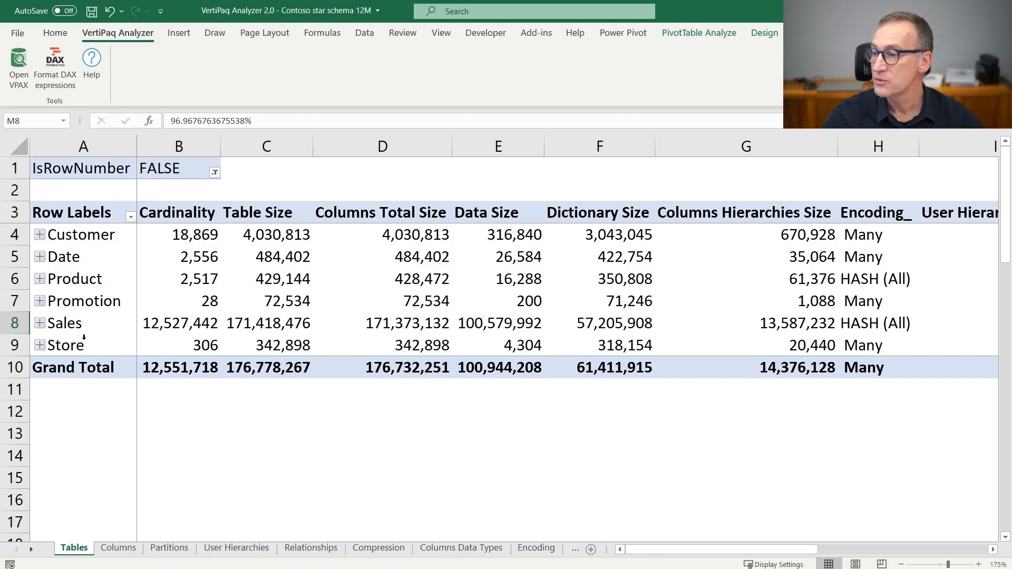
left_click(64, 323)
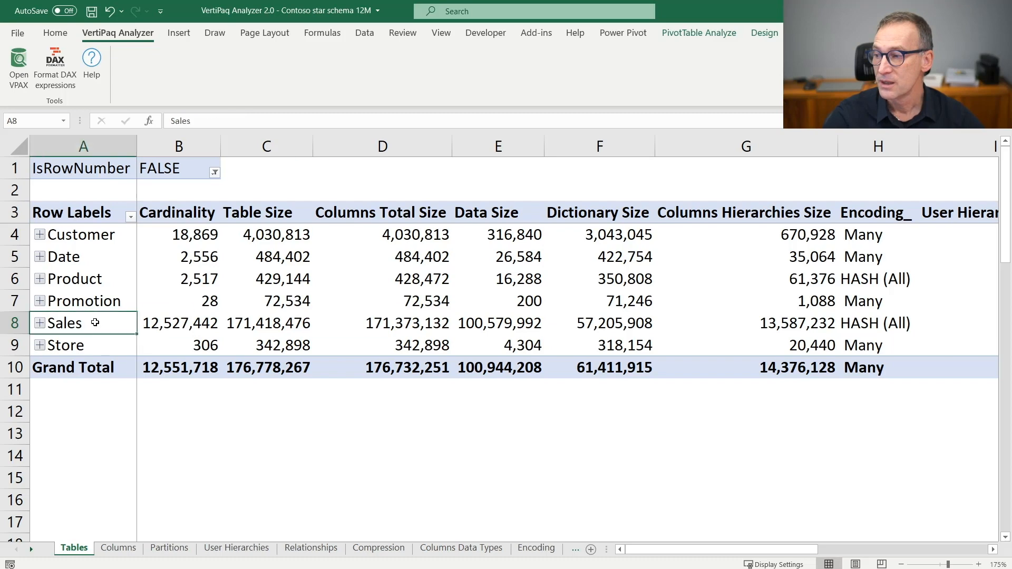
mouse_move(179, 323)
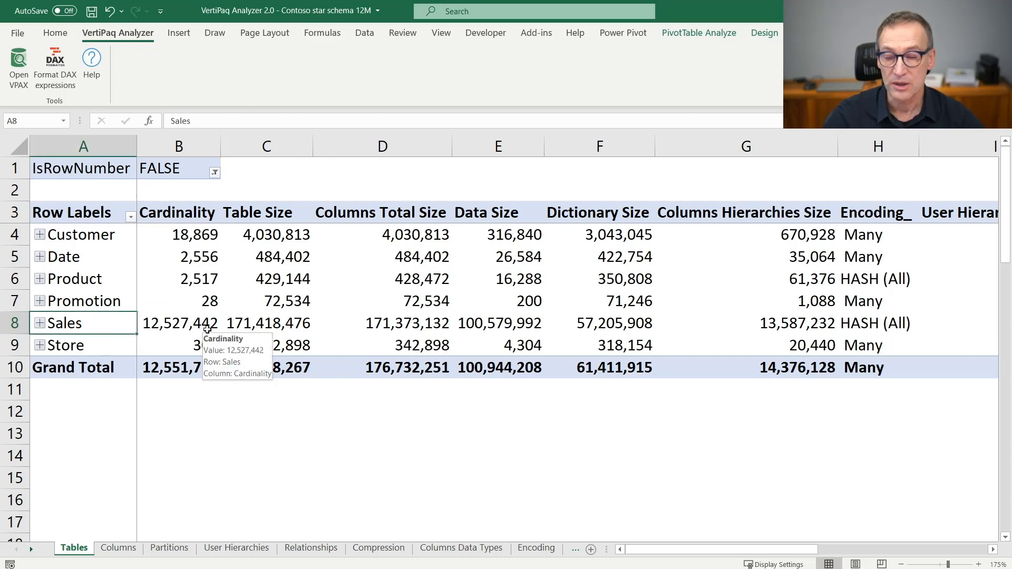
left_click(39, 323)
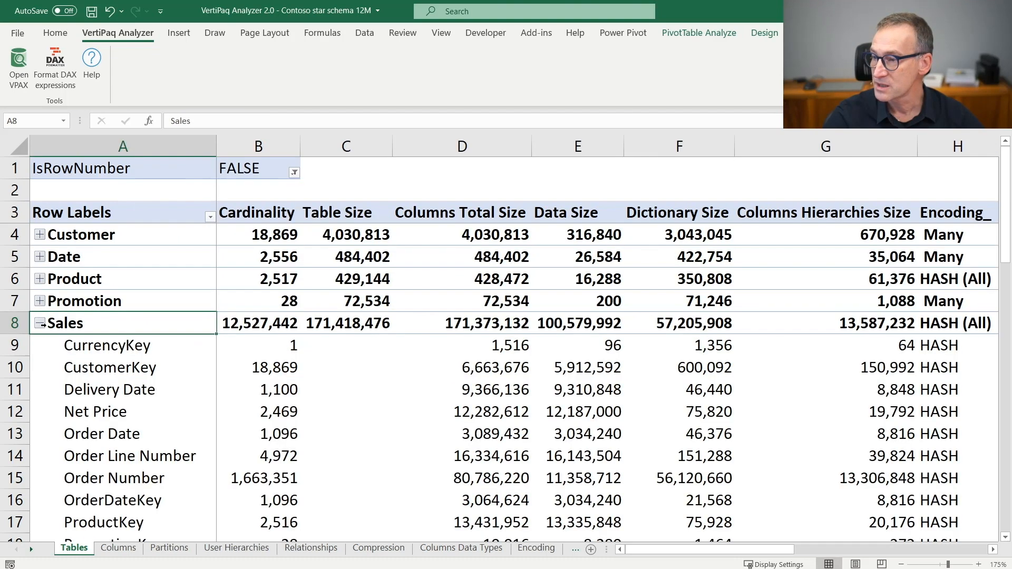
scroll("down", 3)
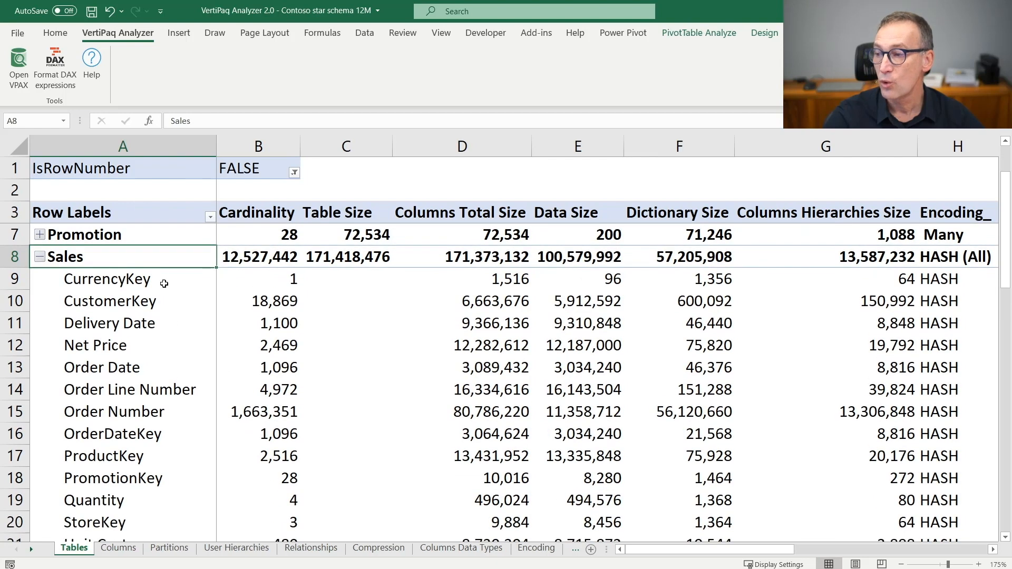
mouse_move(164, 445)
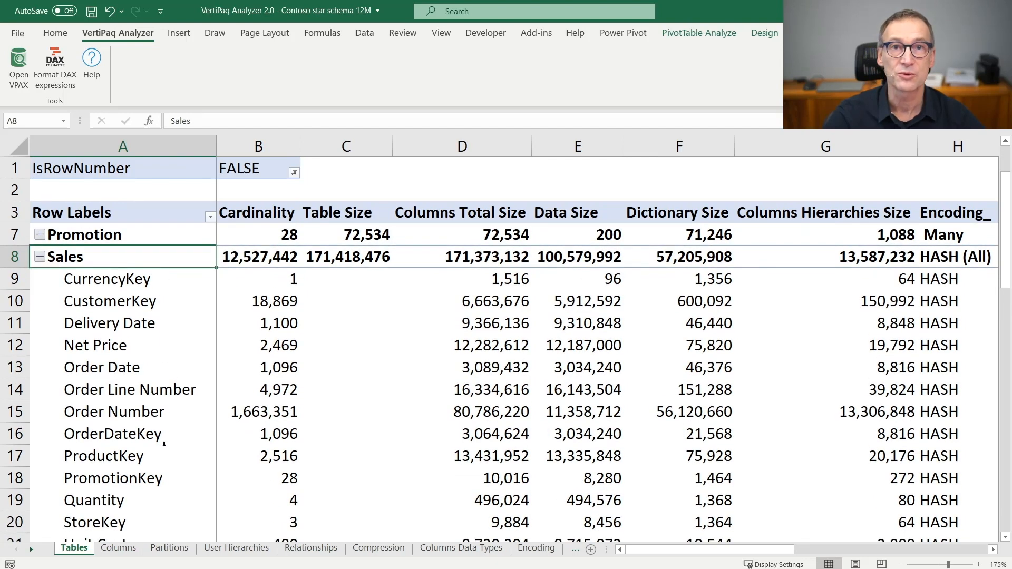
left_click(258, 301)
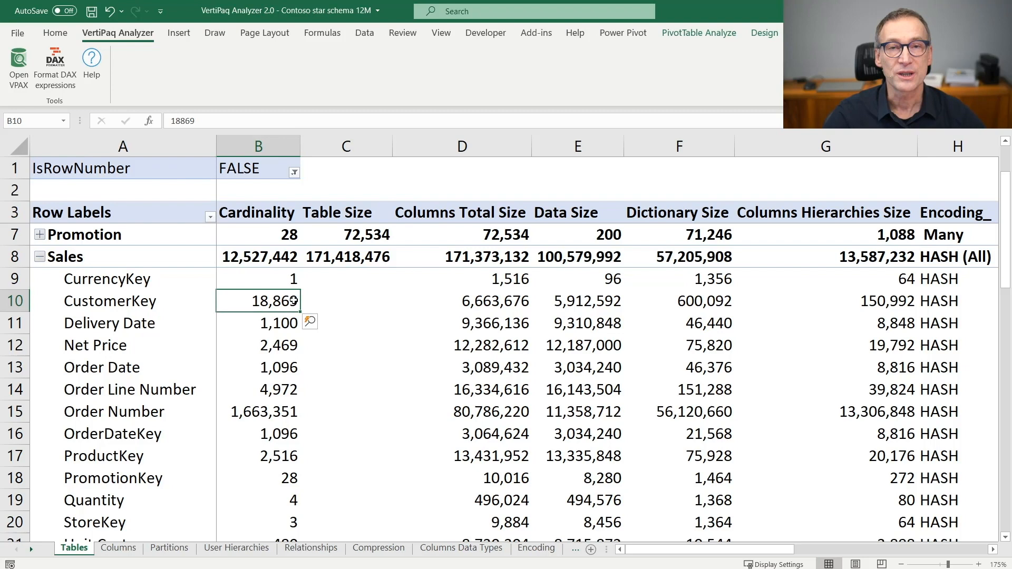
mouse_move(270, 301)
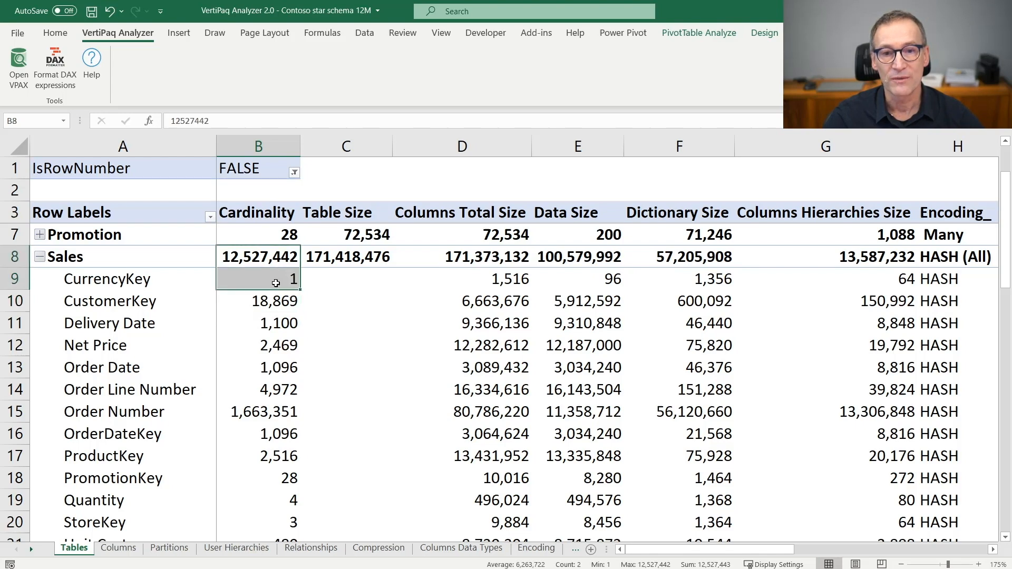
left_click(259, 323)
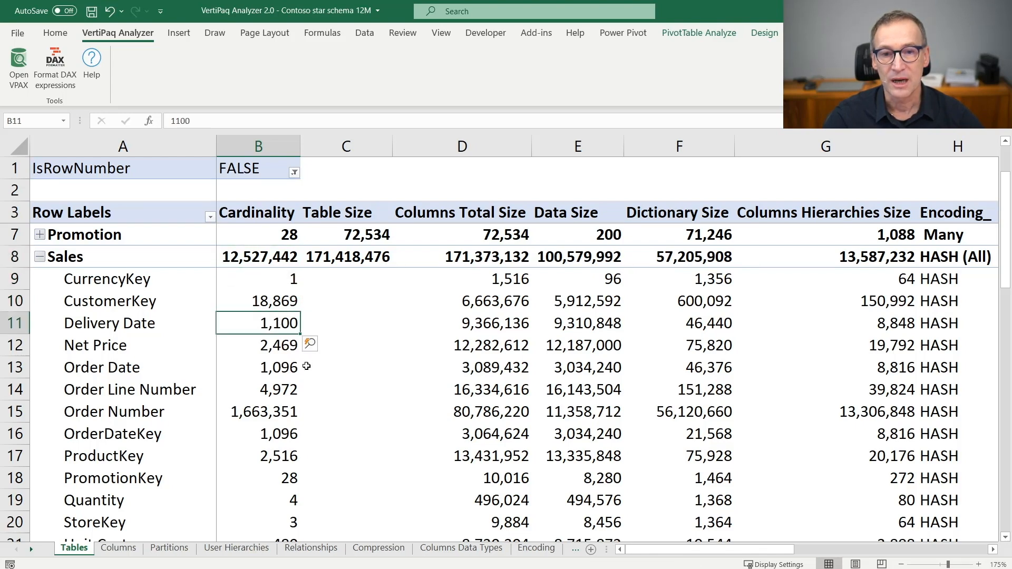
mouse_move(255, 345)
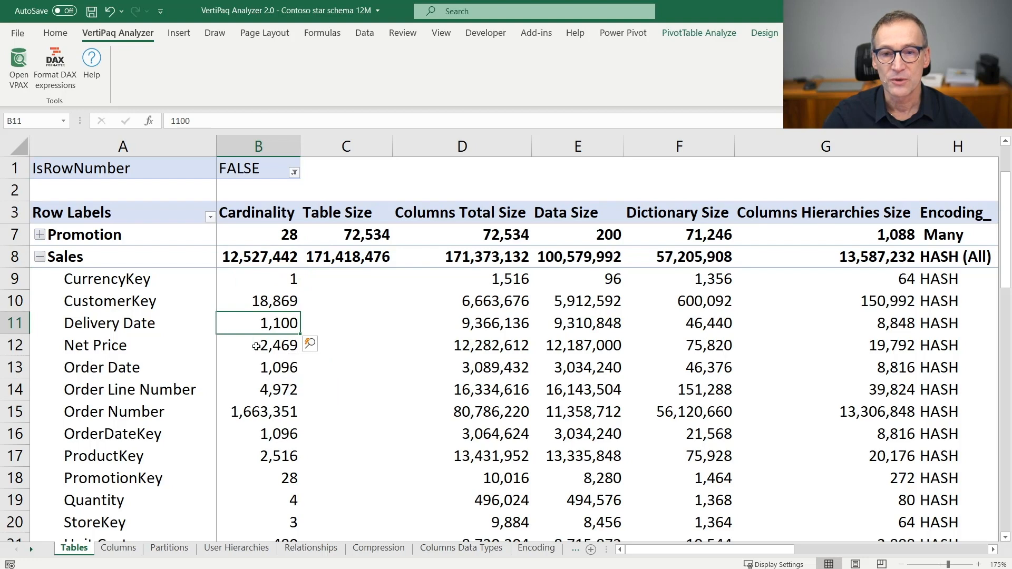
left_click(258, 412)
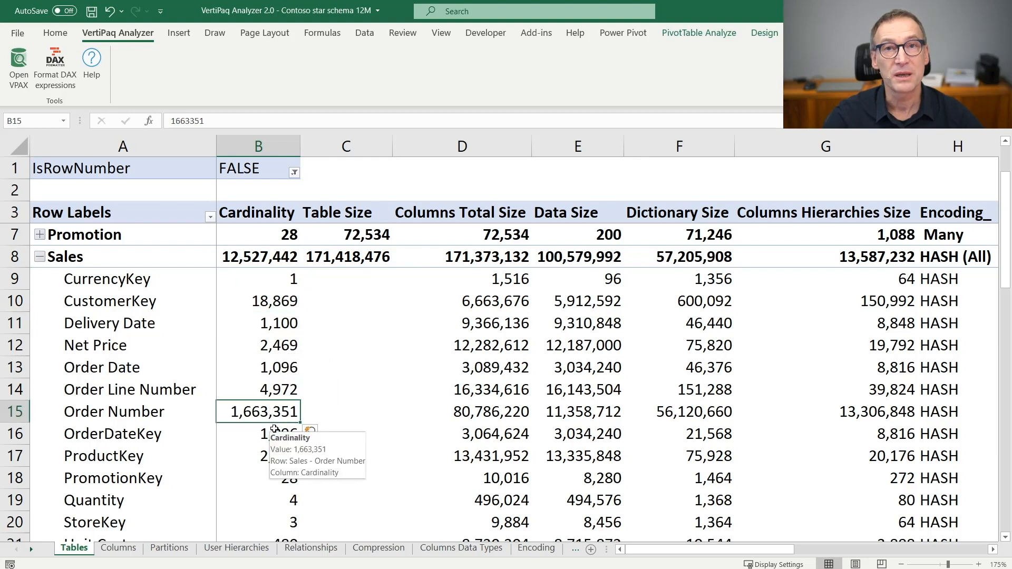
mouse_move(421, 392)
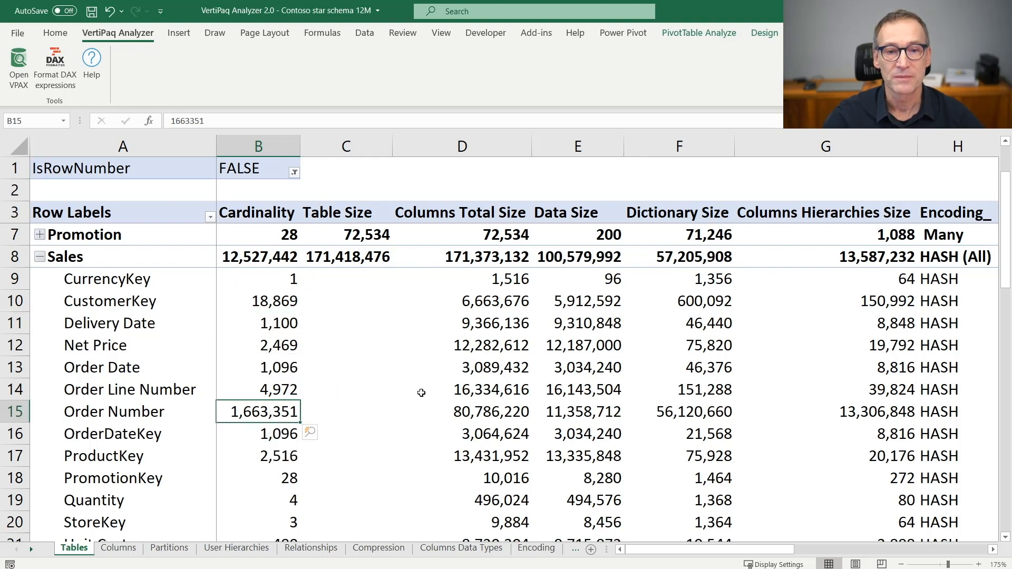
left_click(462, 279)
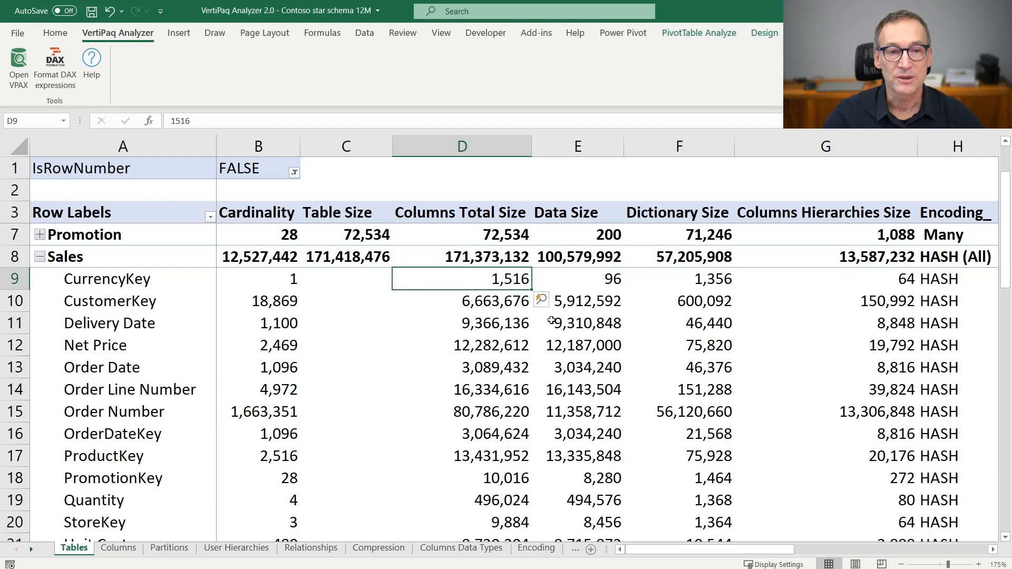
left_click(679, 301)
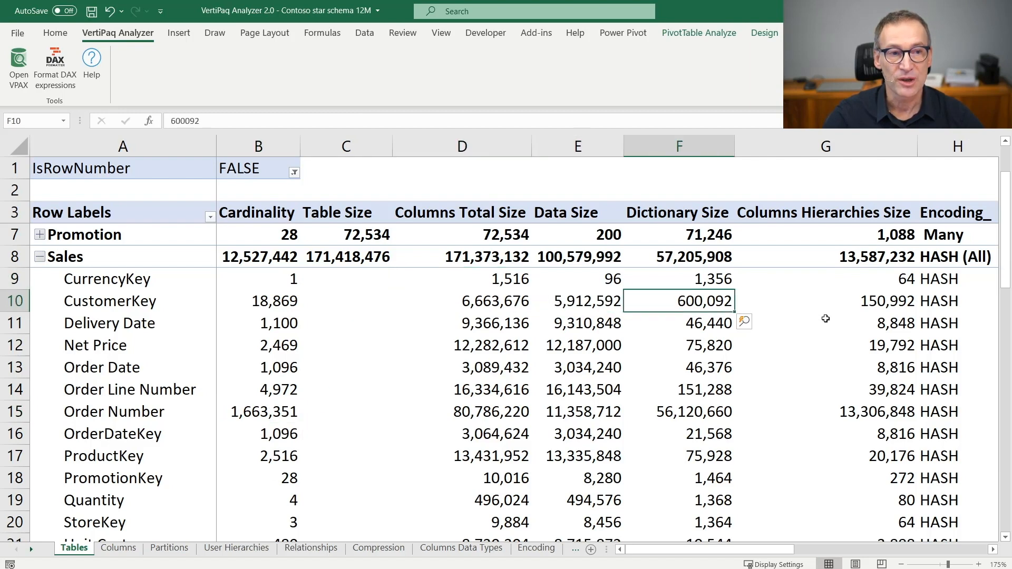
left_click(826, 301)
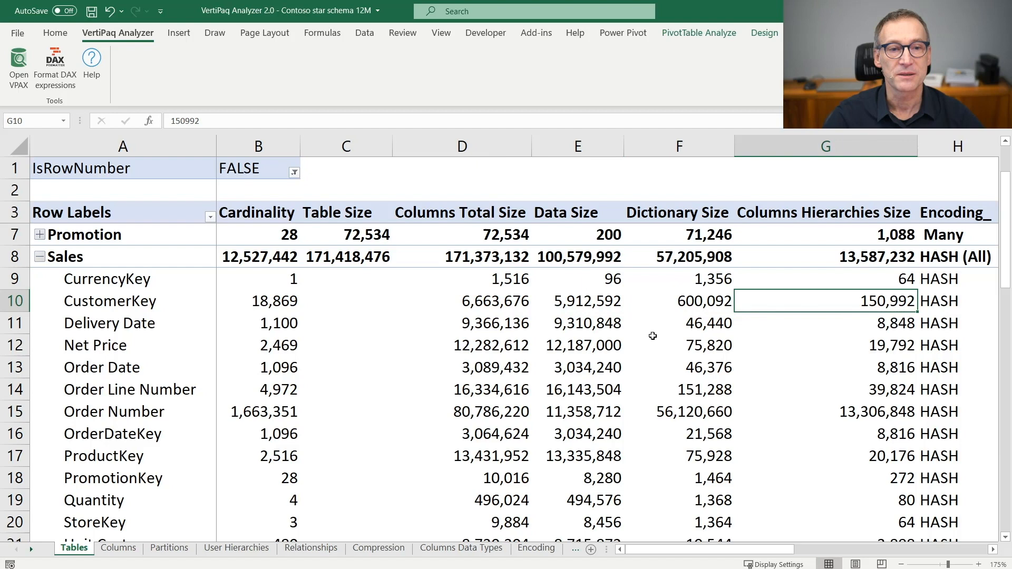
left_click(462, 323)
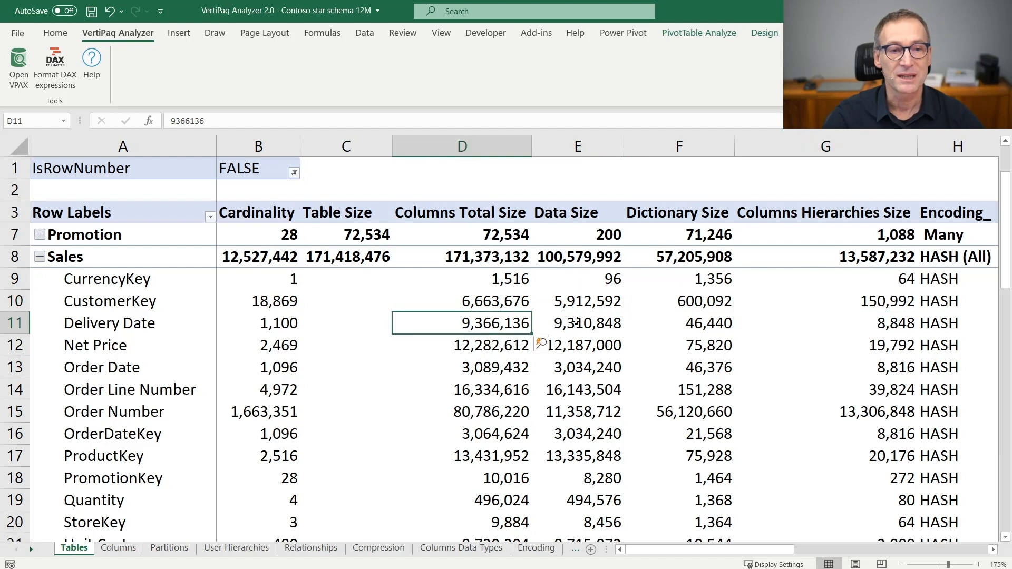
left_click(678, 323)
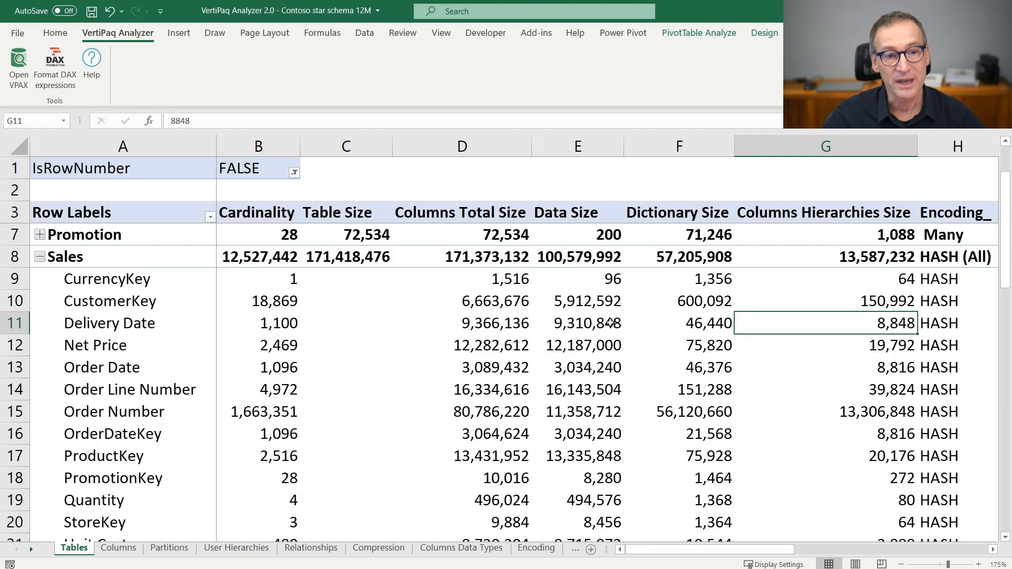
left_click(678, 455)
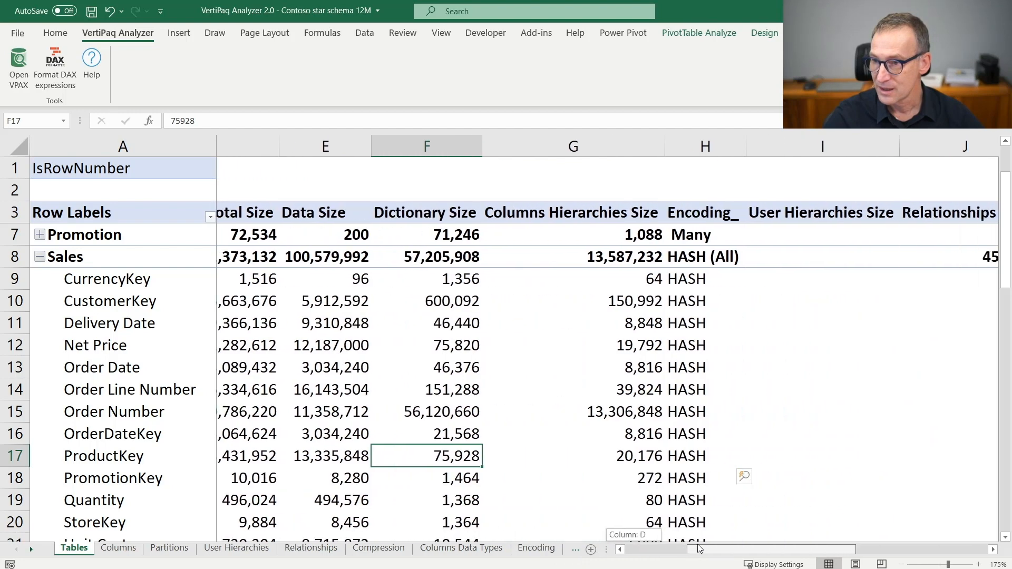
scroll("right", 3)
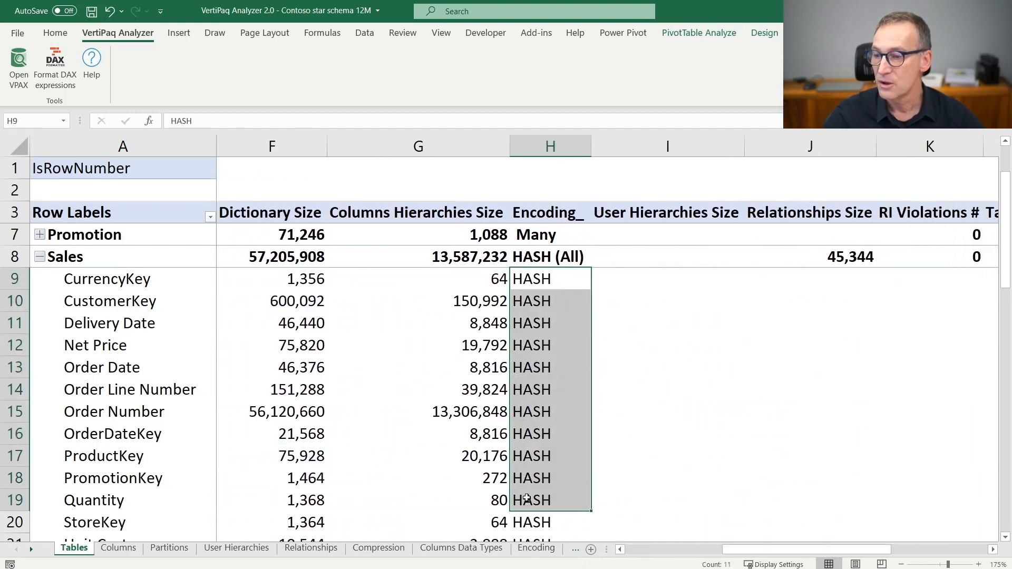
mouse_move(550, 301)
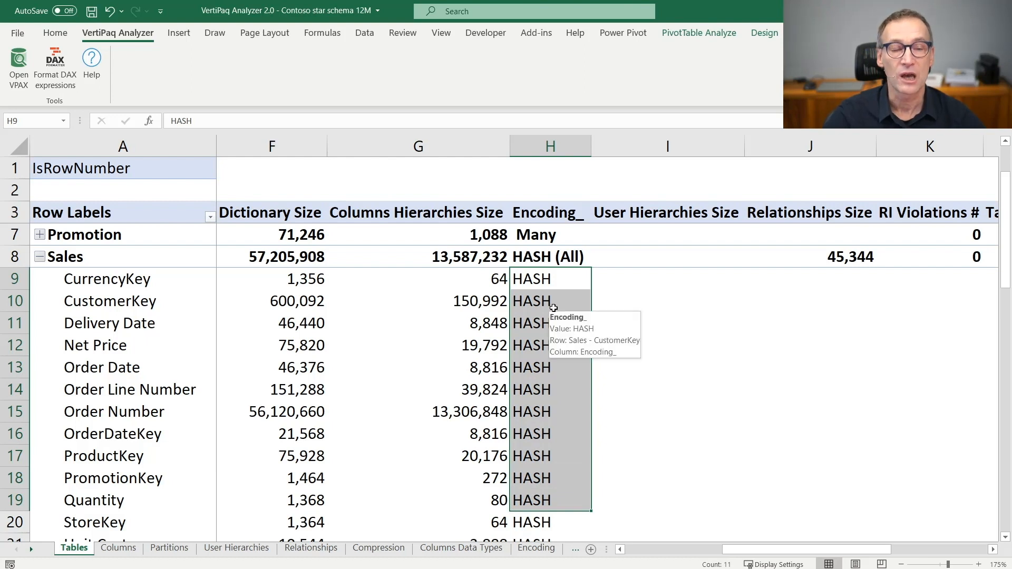
left_click(550, 301)
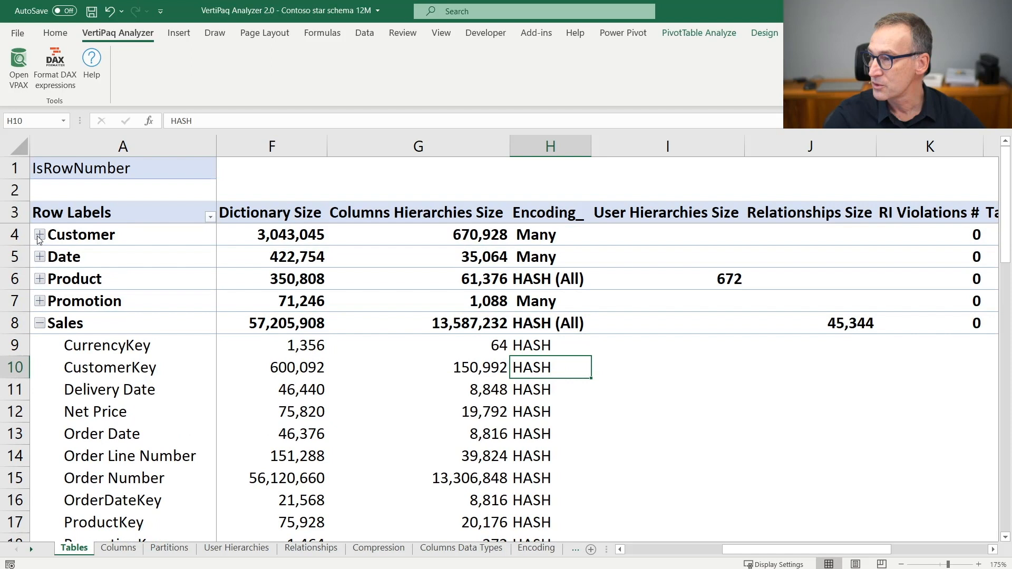
left_click(38, 234)
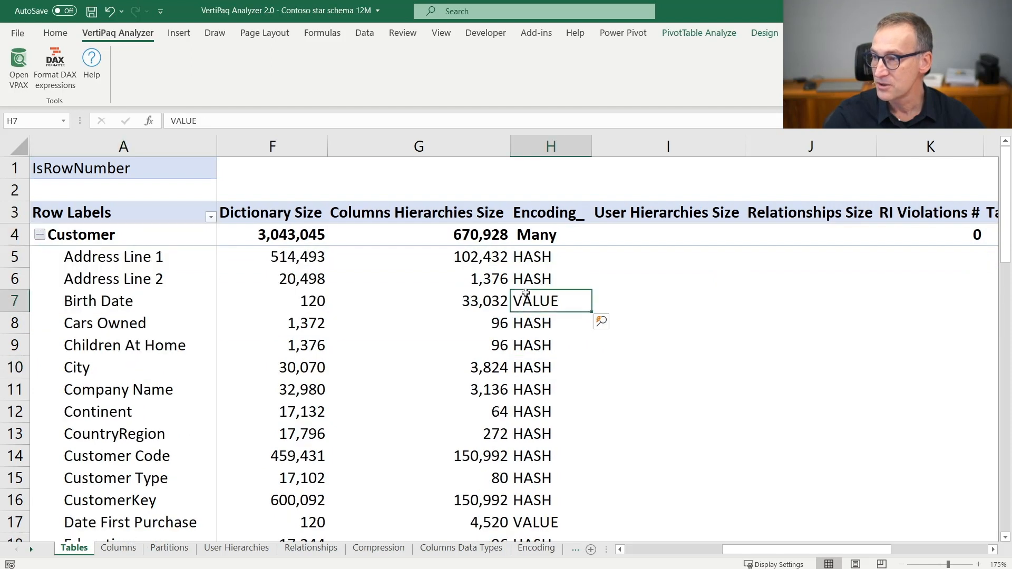
mouse_move(550, 301)
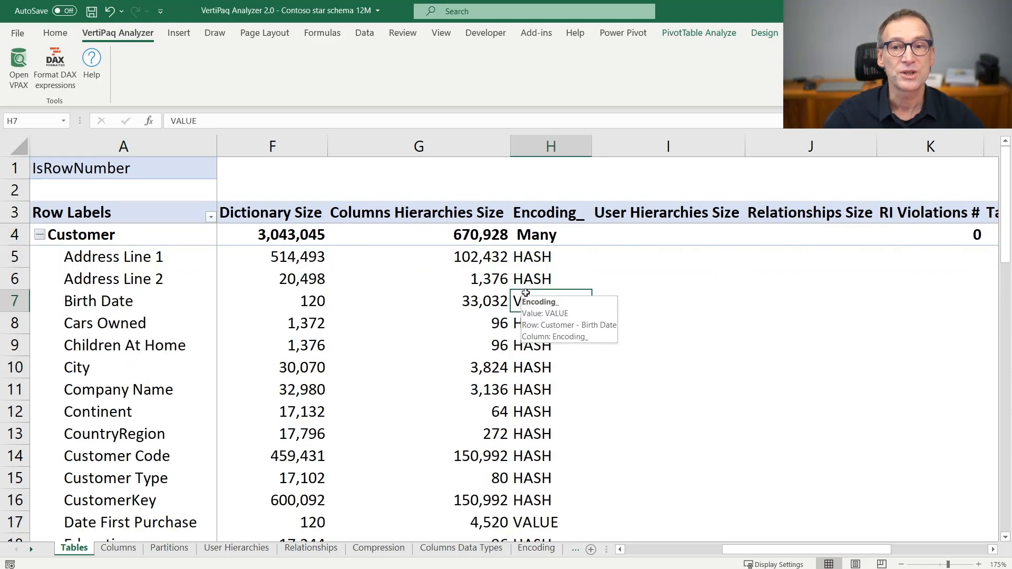
left_click(40, 234)
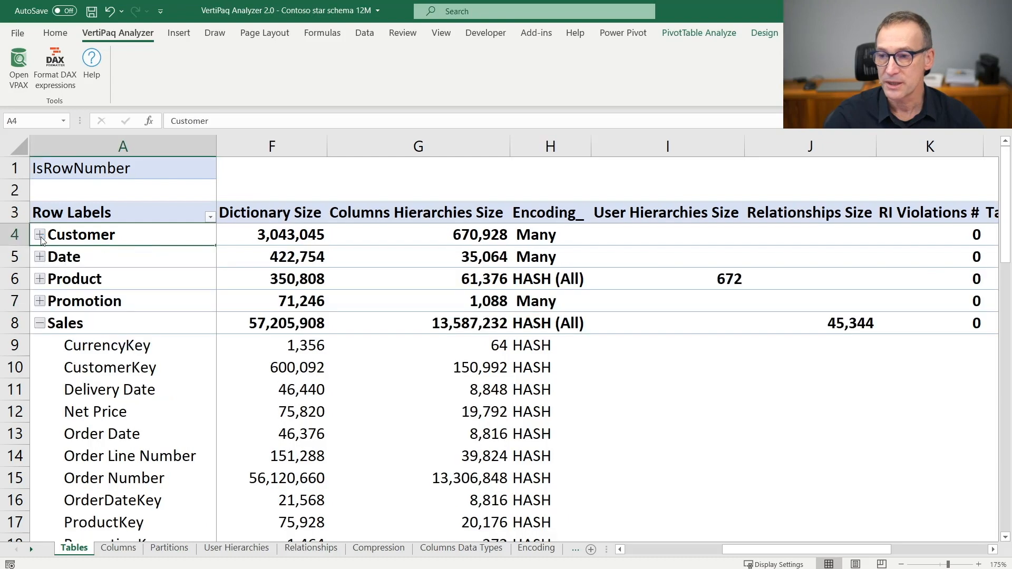
left_click(655, 412)
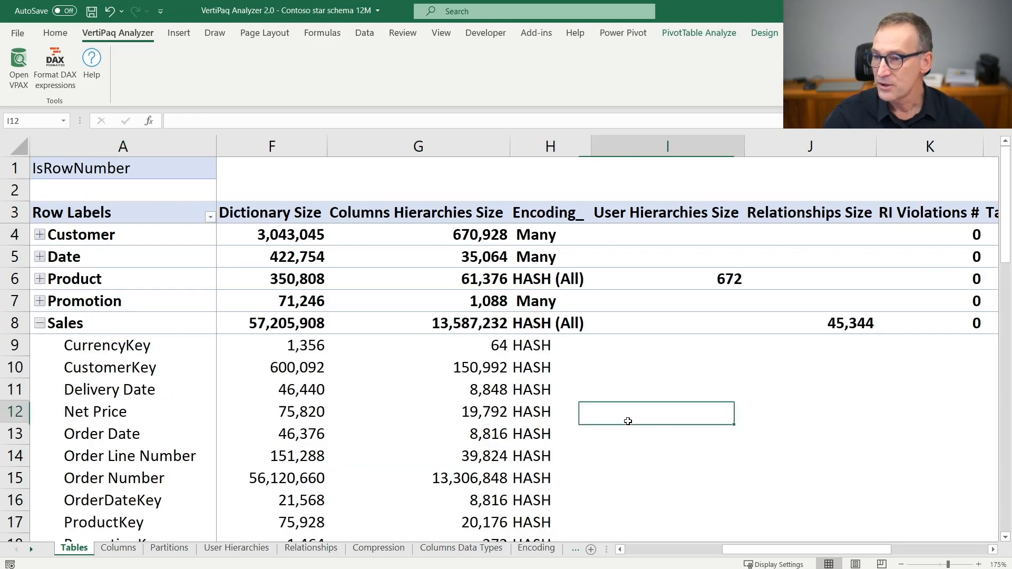
scroll("right", 3)
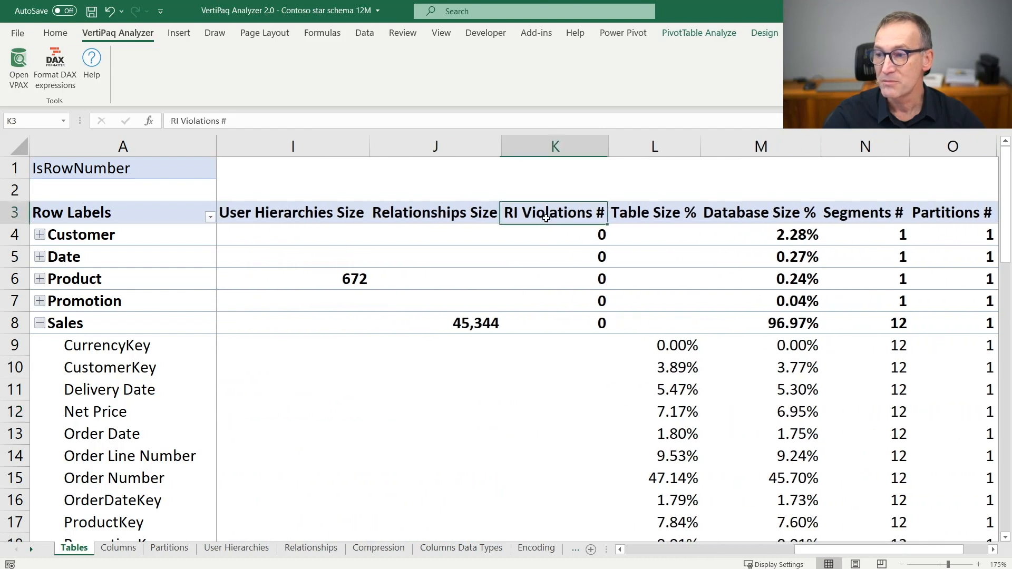
mouse_move(588, 279)
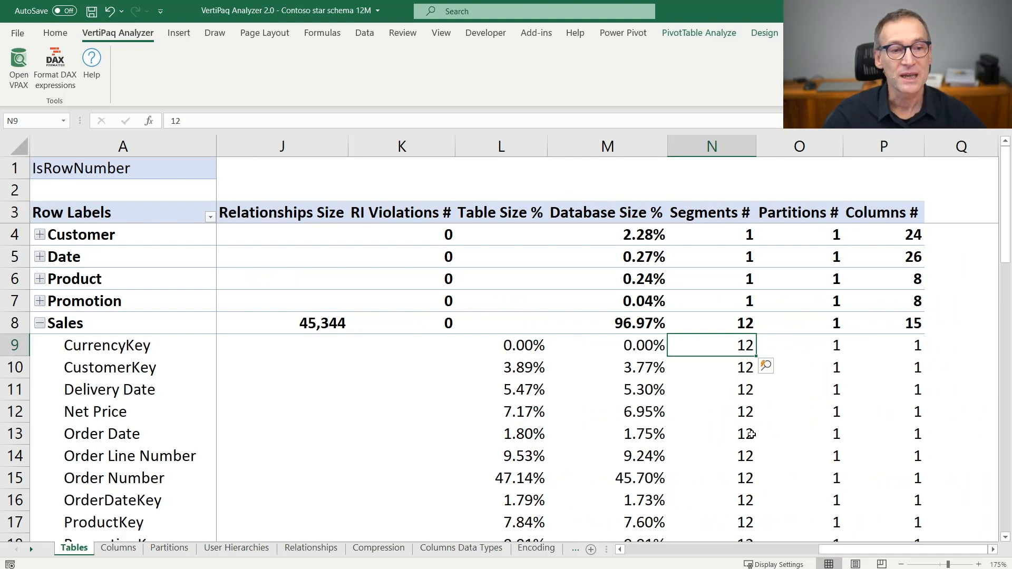
mouse_move(744, 434)
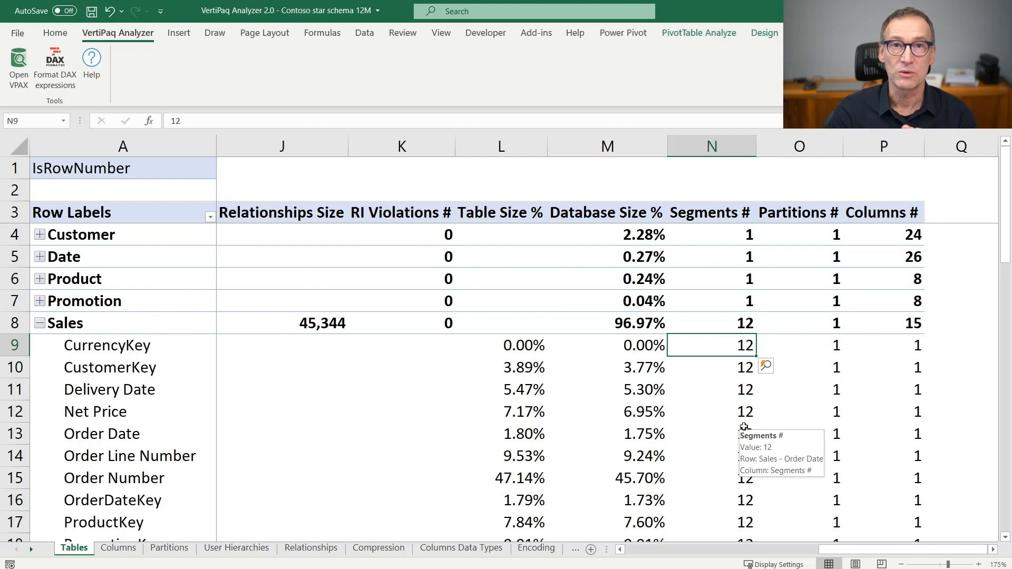